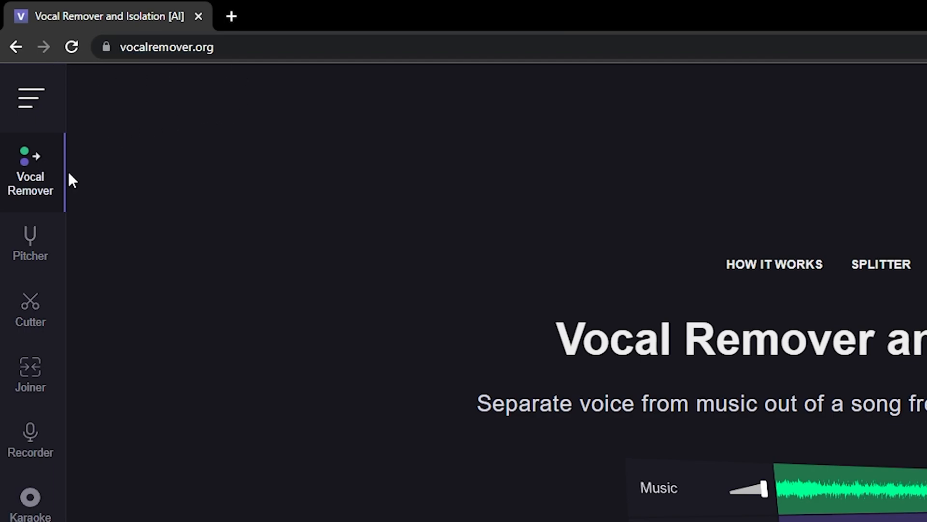
mouse_move(350, 309)
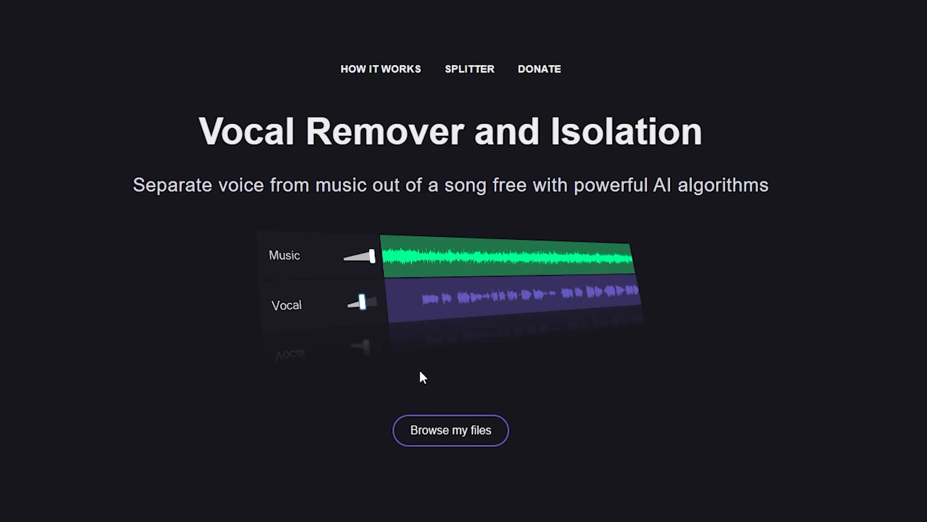
- Browse local files and go to the Downloads folder holding Play Dead - NEFFEX.mp3
left_click(450, 430)
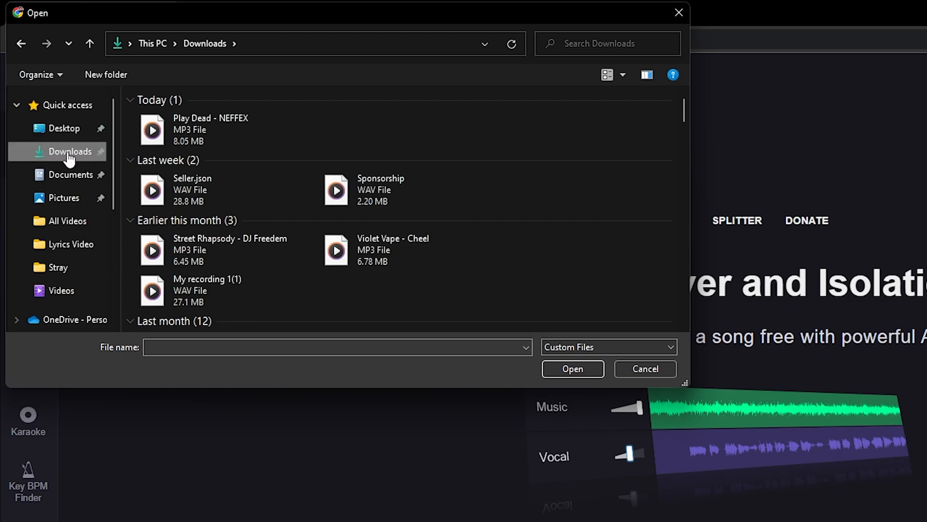
left_click(644, 368)
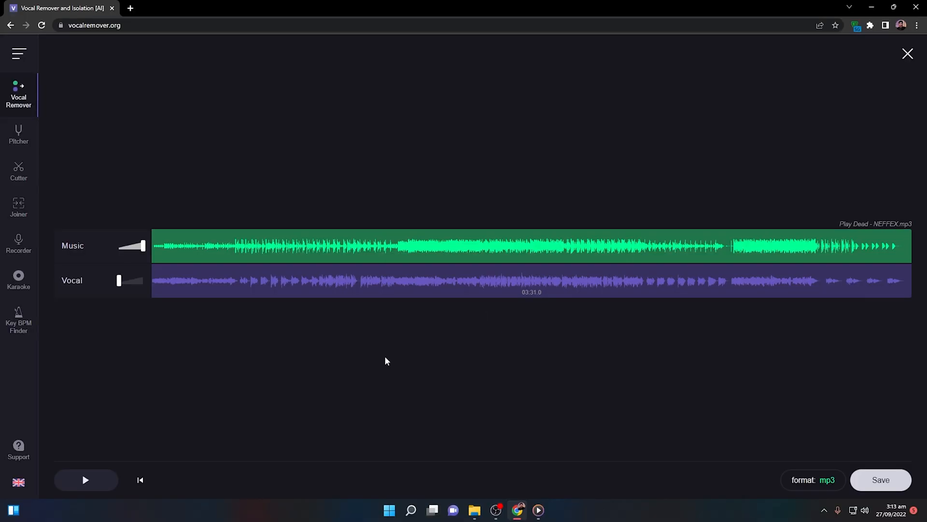
mouse_move(75, 259)
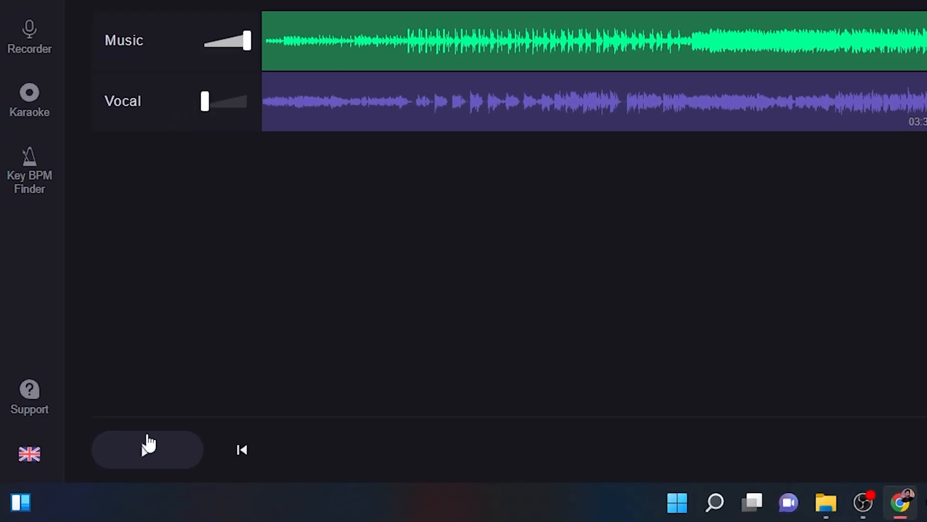
- Play the separated song, raise the vocals to full, mute them again, and pause around 22 s
left_click(147, 449)
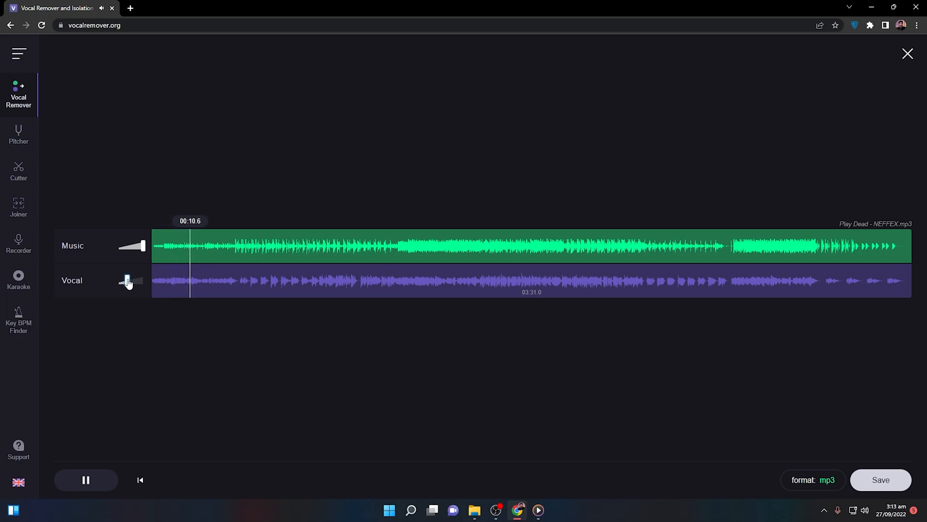
left_click_drag(128, 280, 142, 280)
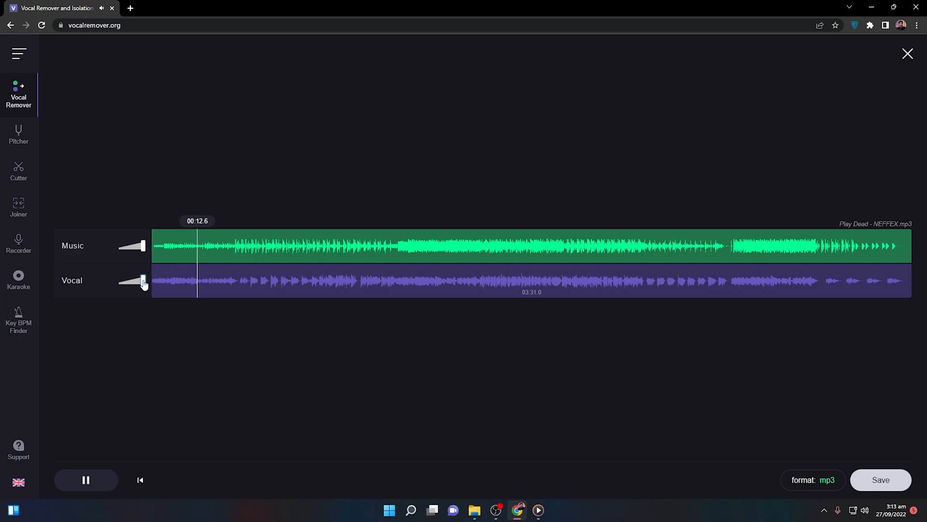
left_click_drag(142, 280, 117, 280)
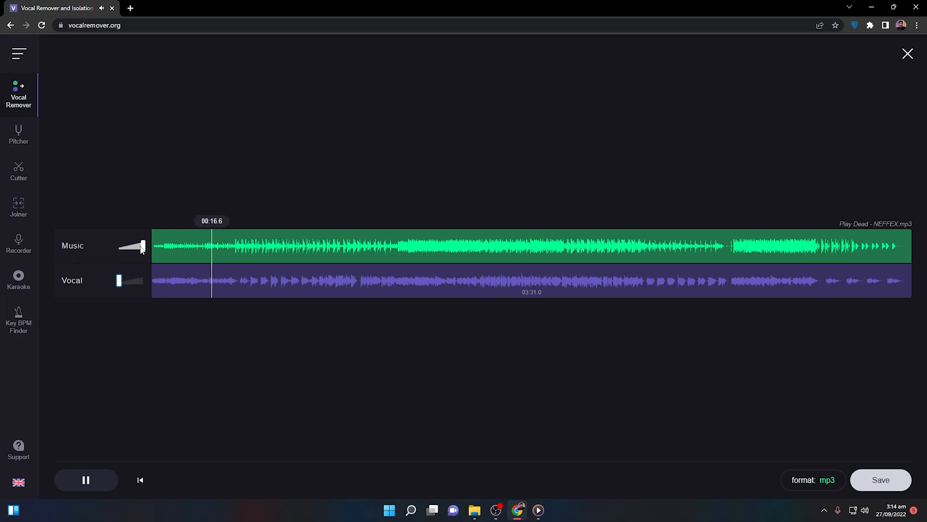
mouse_move(114, 267)
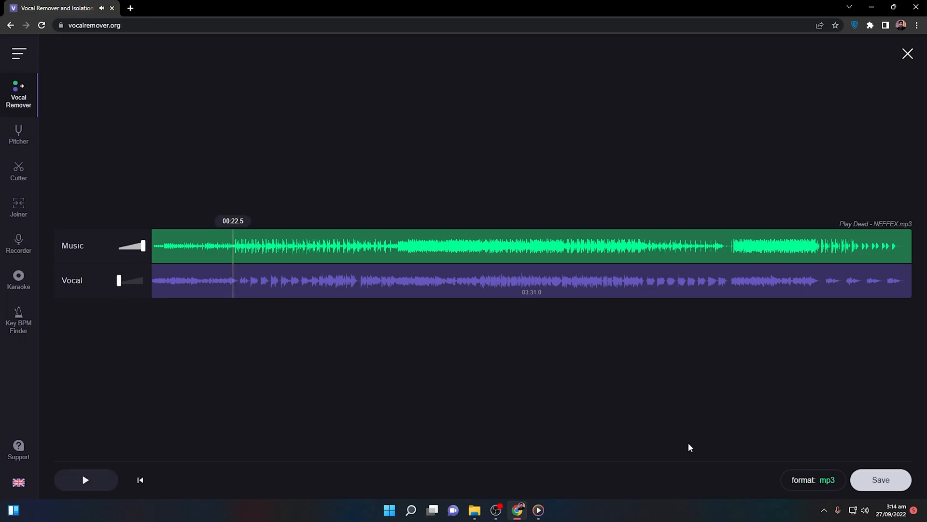
left_click(813, 480)
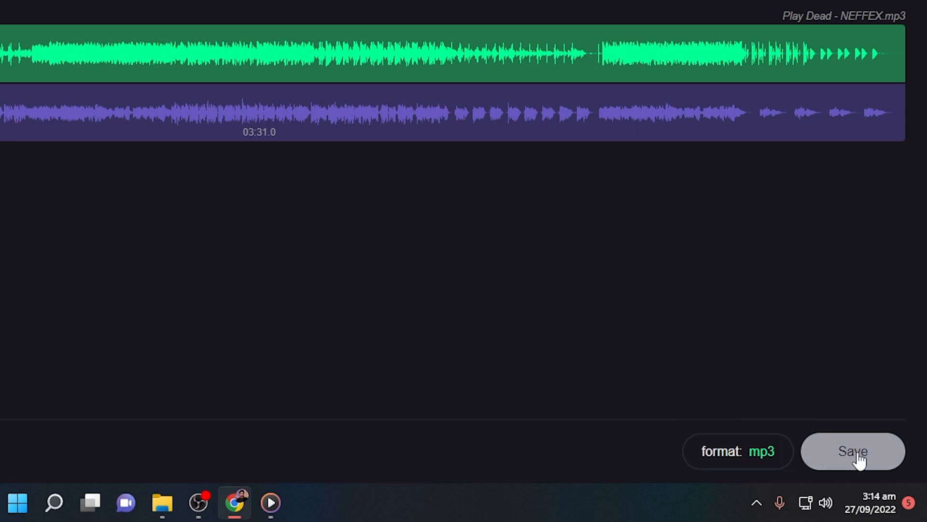
- Choose Save to list the Music, Vocal and Music + Vocal export tracks in mp3
left_click(852, 451)
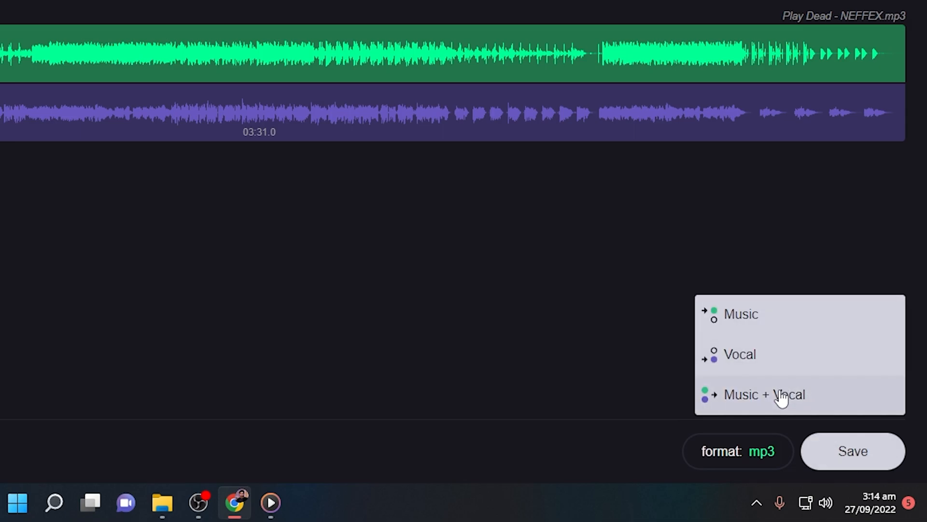
mouse_move(768, 328)
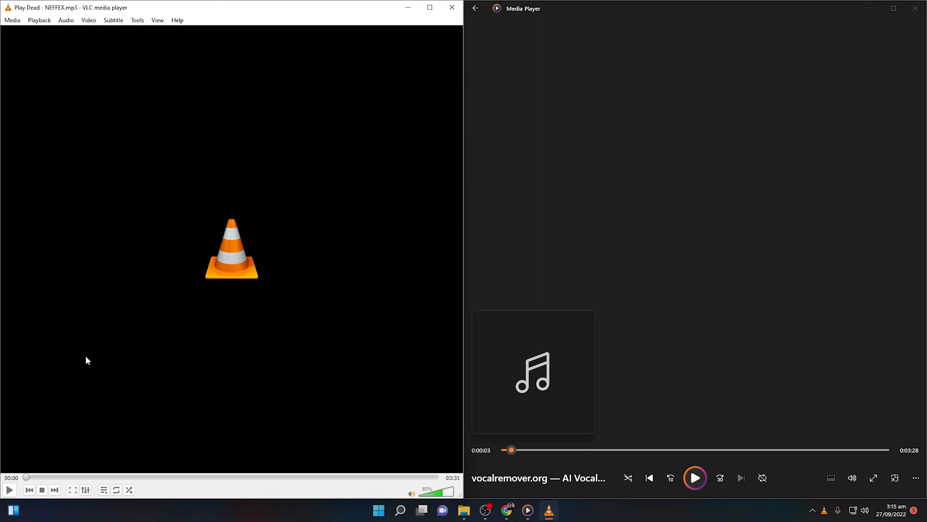
- Play then pause the original Play Dead - NEFFEX.mp3 in VLC beside the music-only track
left_click(10, 489)
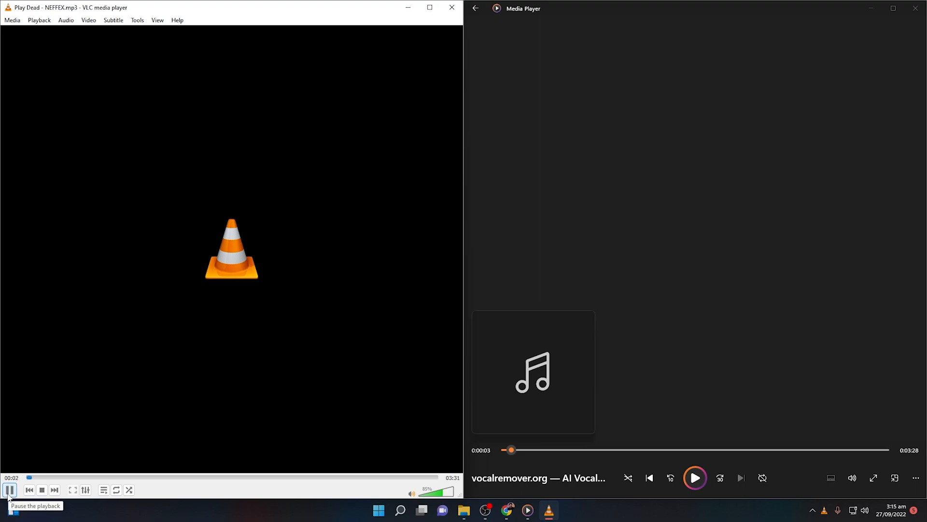
left_click(9, 489)
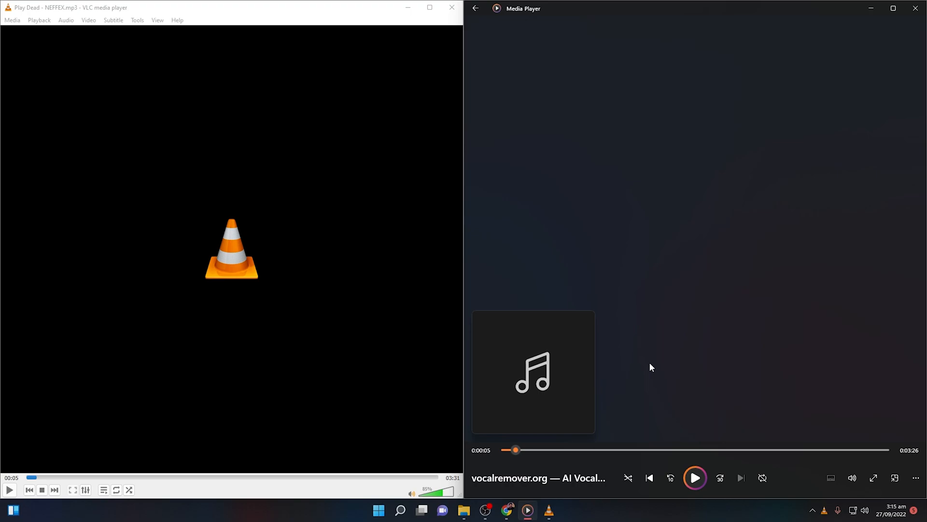